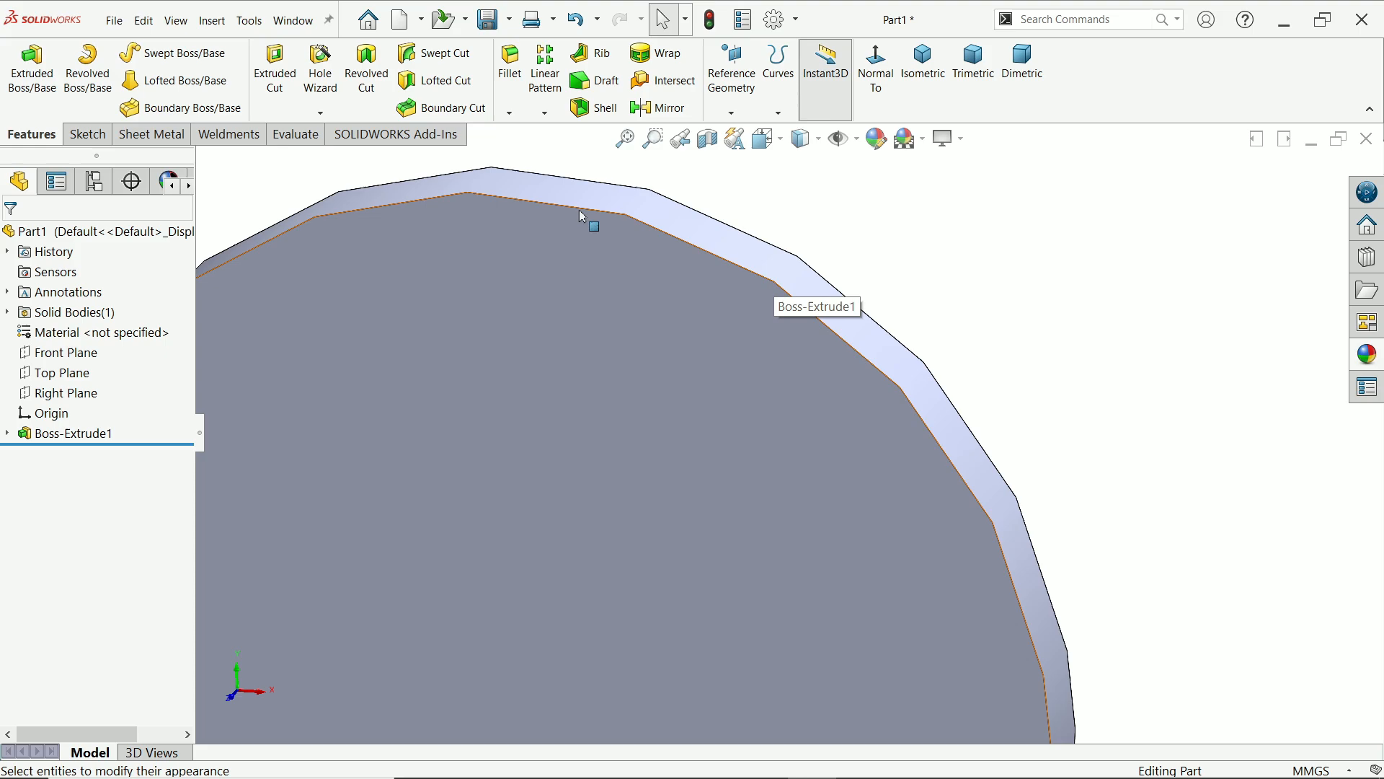
mouse_move(731, 195)
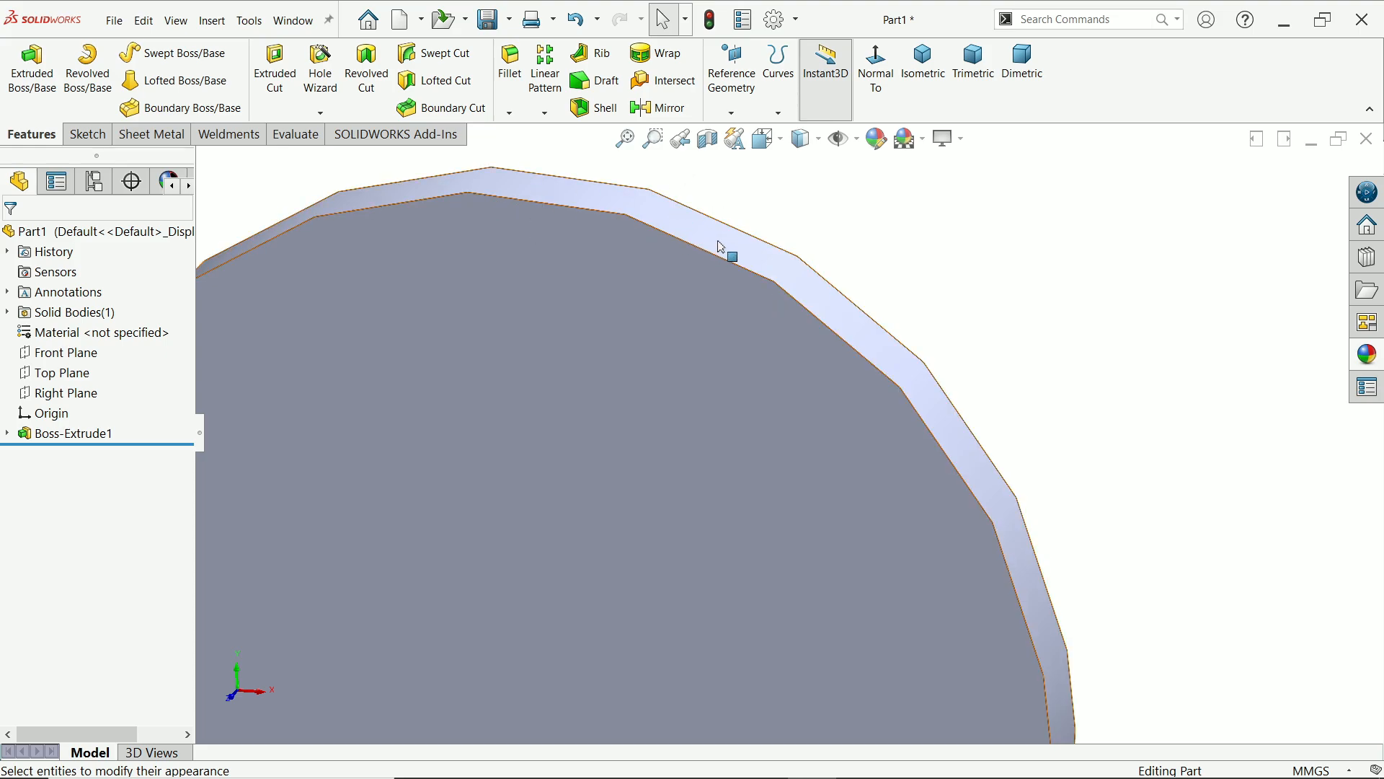
Show the Image Quality page of this part's Document Properties in Options.
click(775, 19)
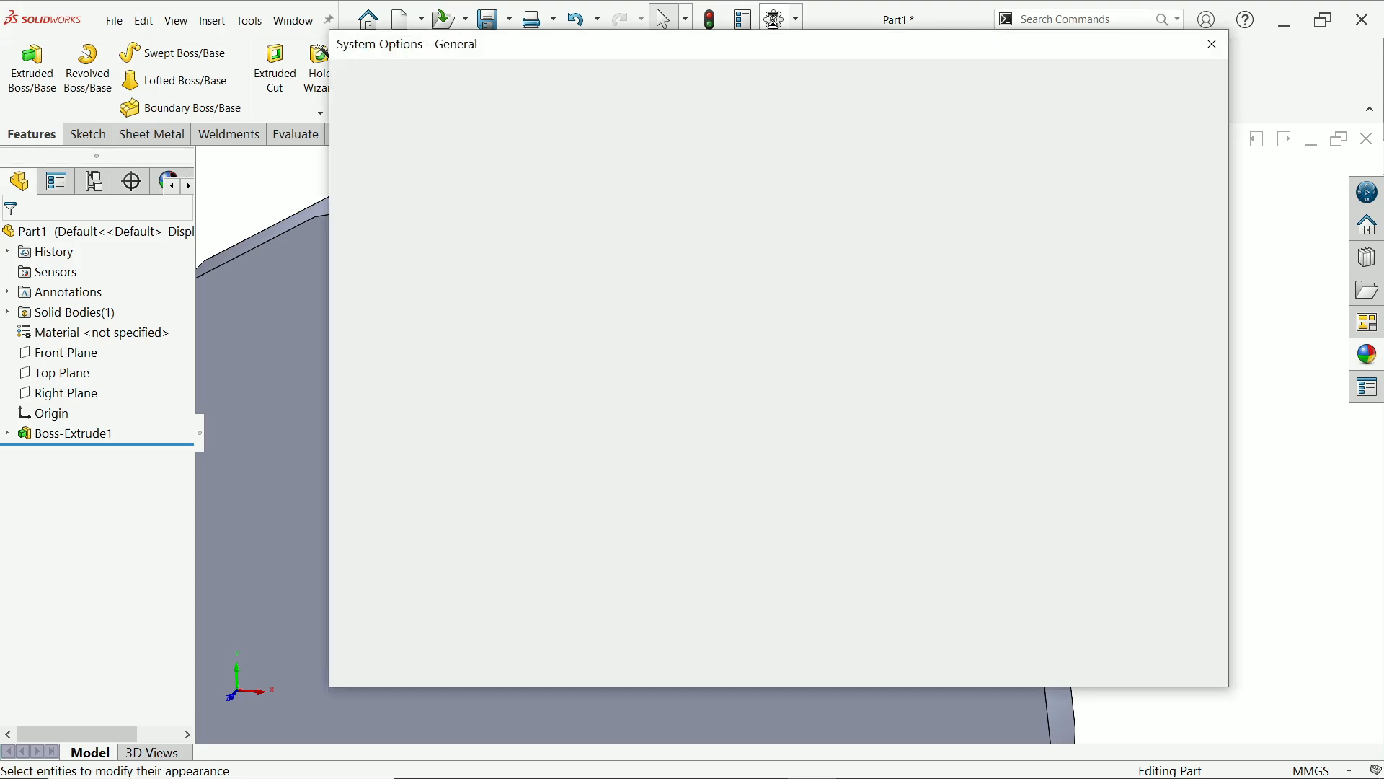
click(480, 82)
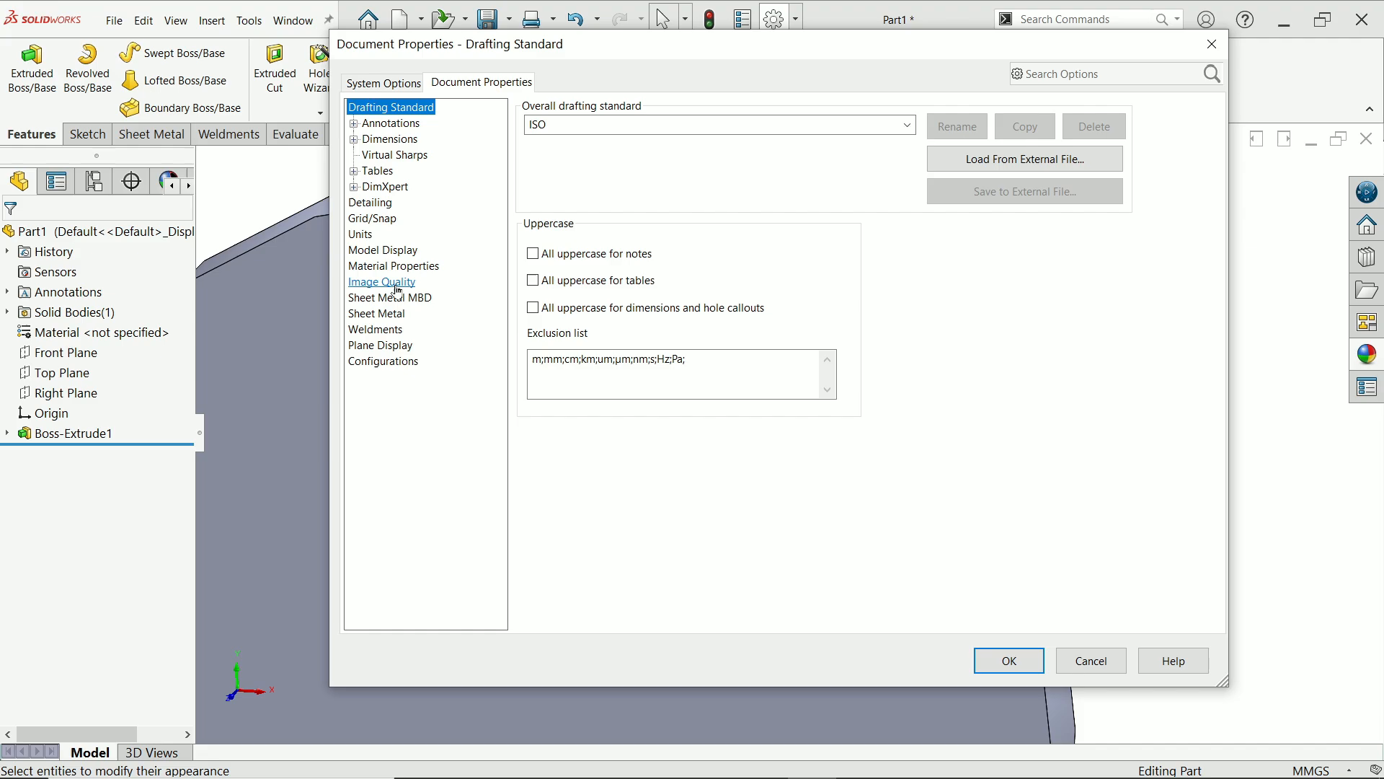
click(381, 282)
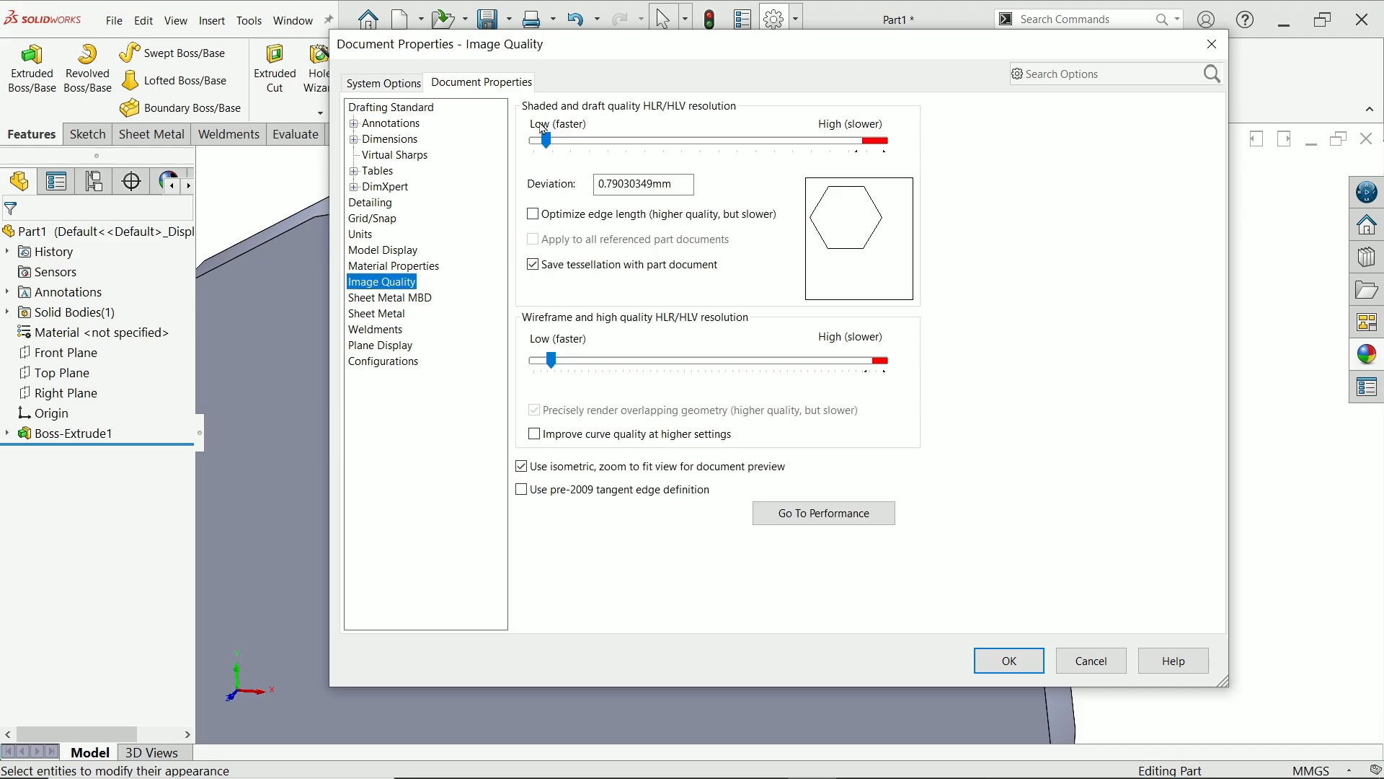
mouse_move(693, 121)
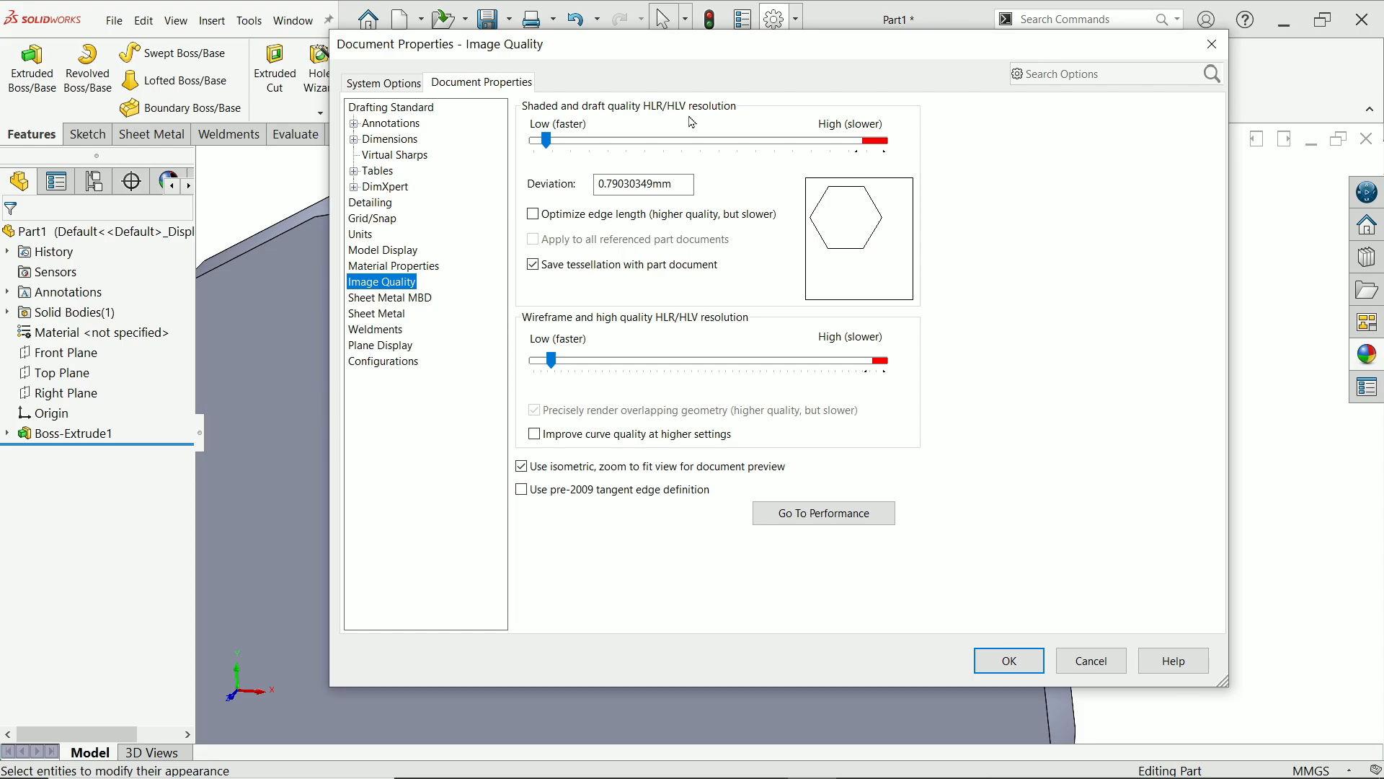
mouse_move(566, 154)
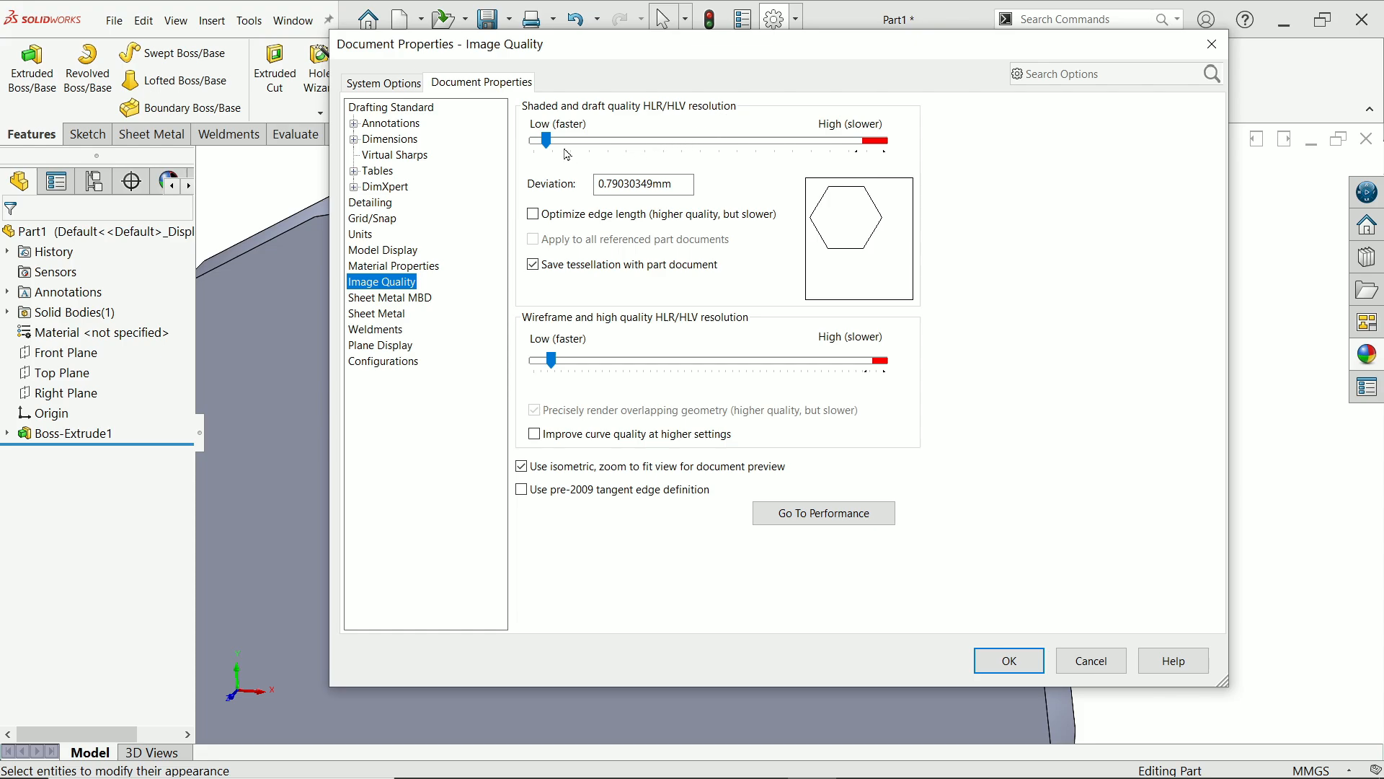
Raise Shaded and draft quality HLR/HLV resolution near High, deviation about 0.0575 mm.
drag(545, 140, 750, 140)
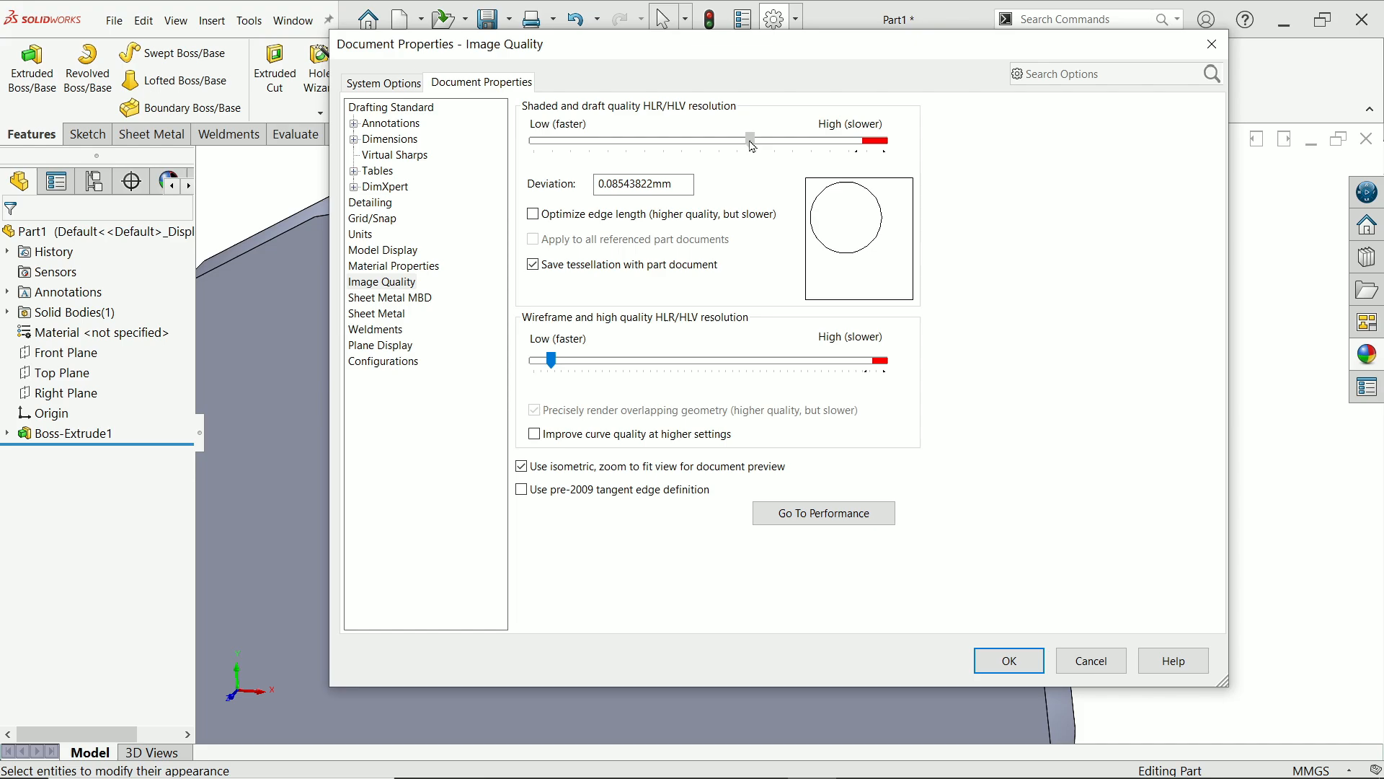
drag(750, 140, 869, 140)
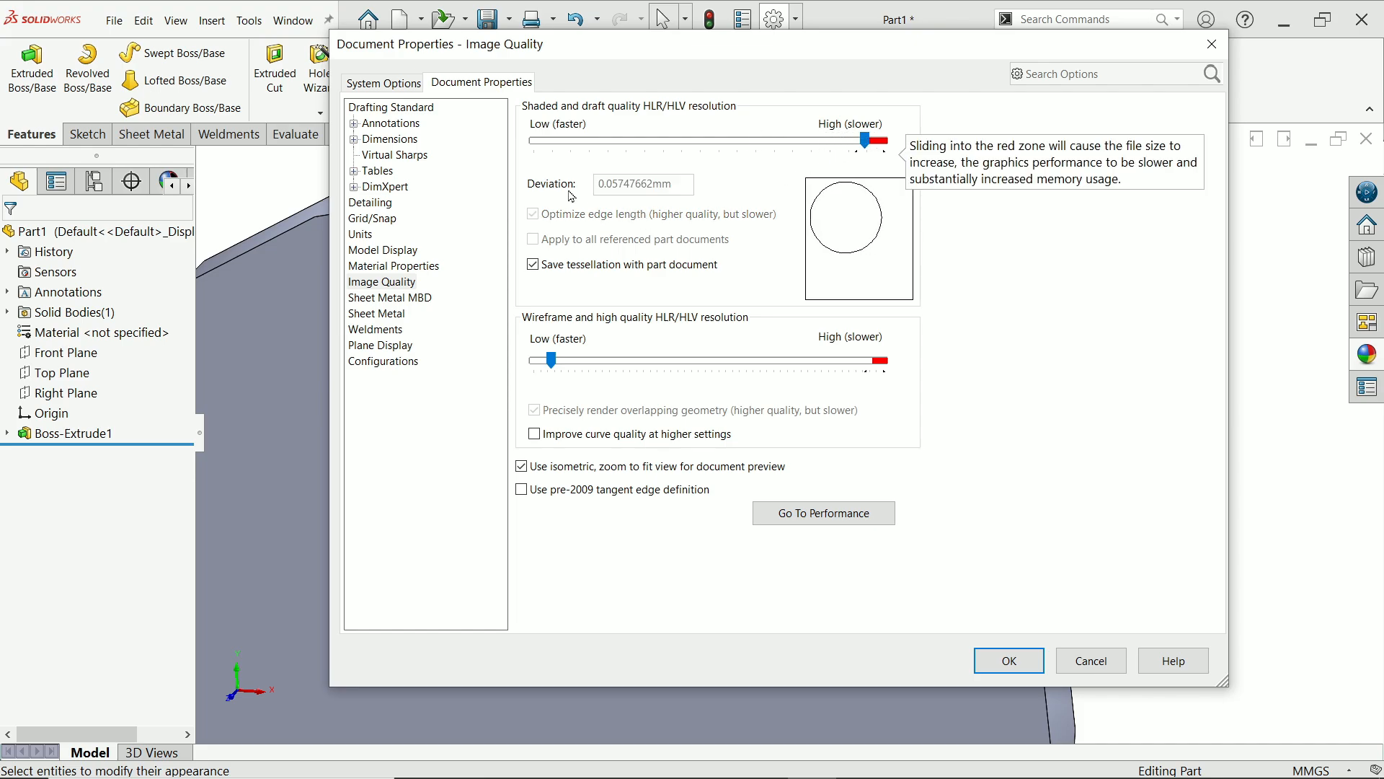
mouse_move(584, 320)
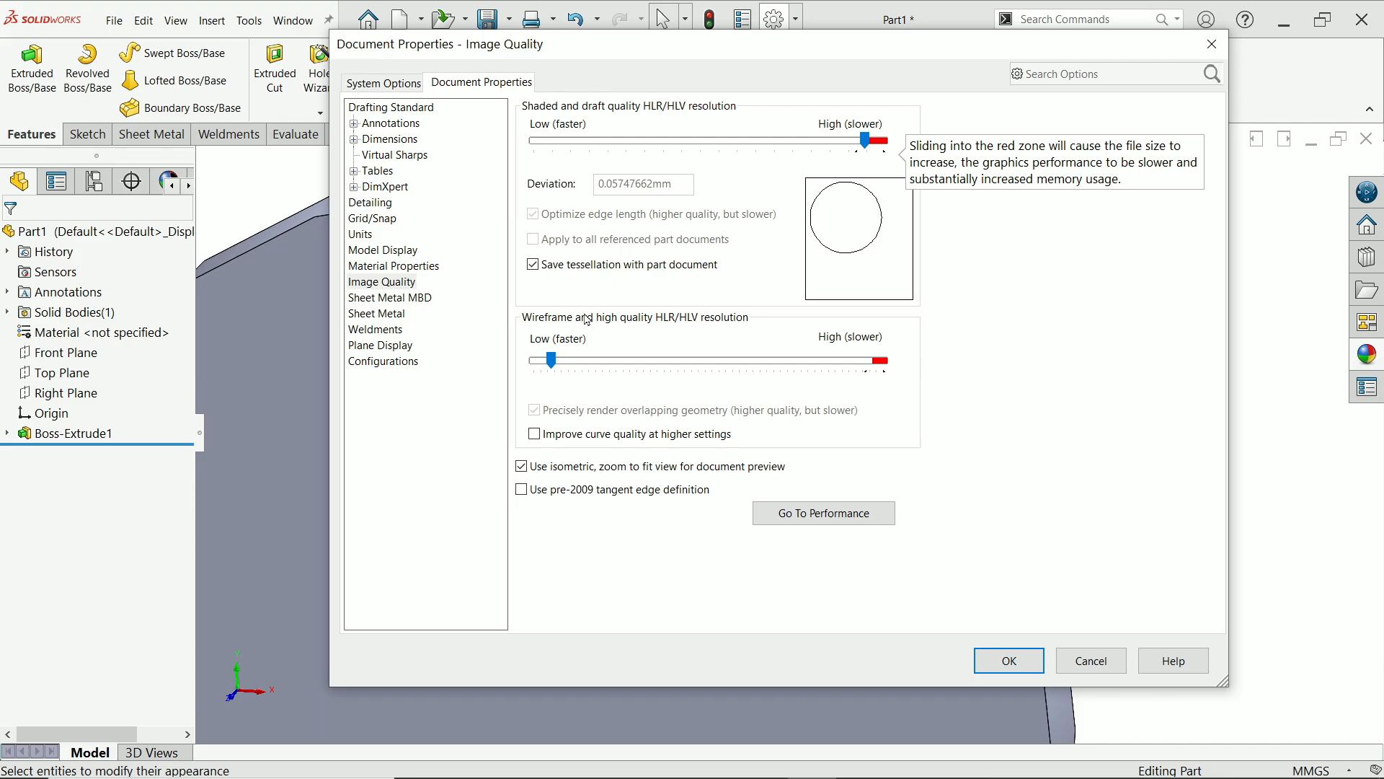
mouse_move(649, 332)
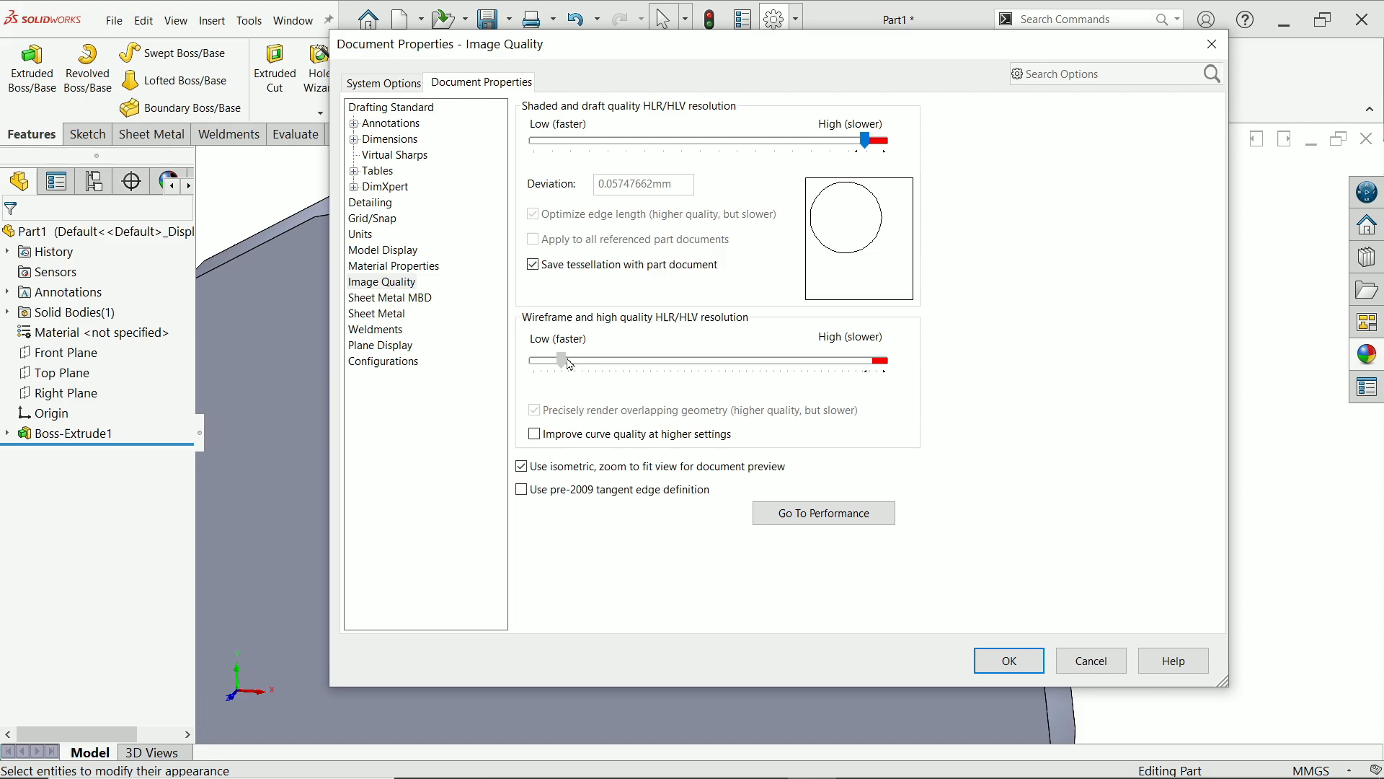
Raise Wireframe and high quality HLR/HLV resolution near High, just before the red zone.
drag(561, 360, 874, 361)
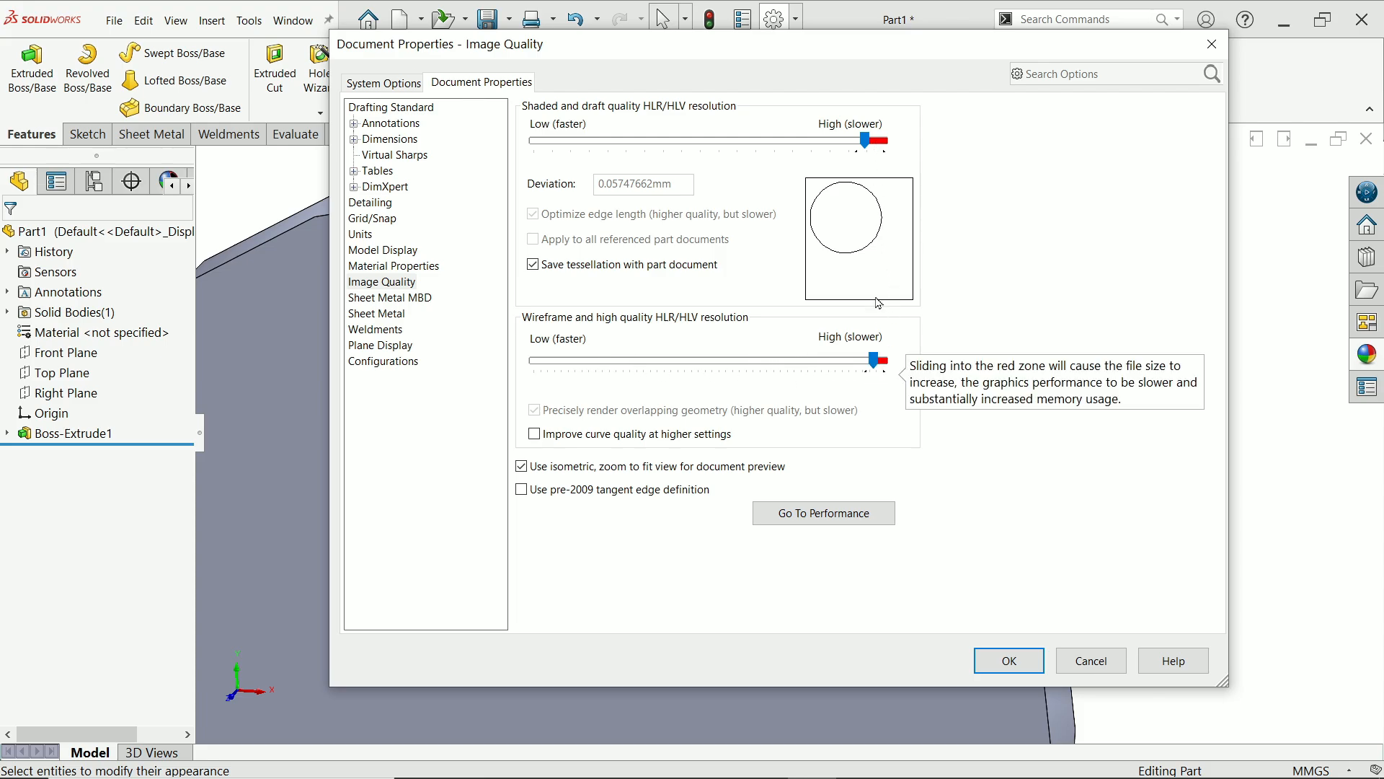
mouse_move(885, 370)
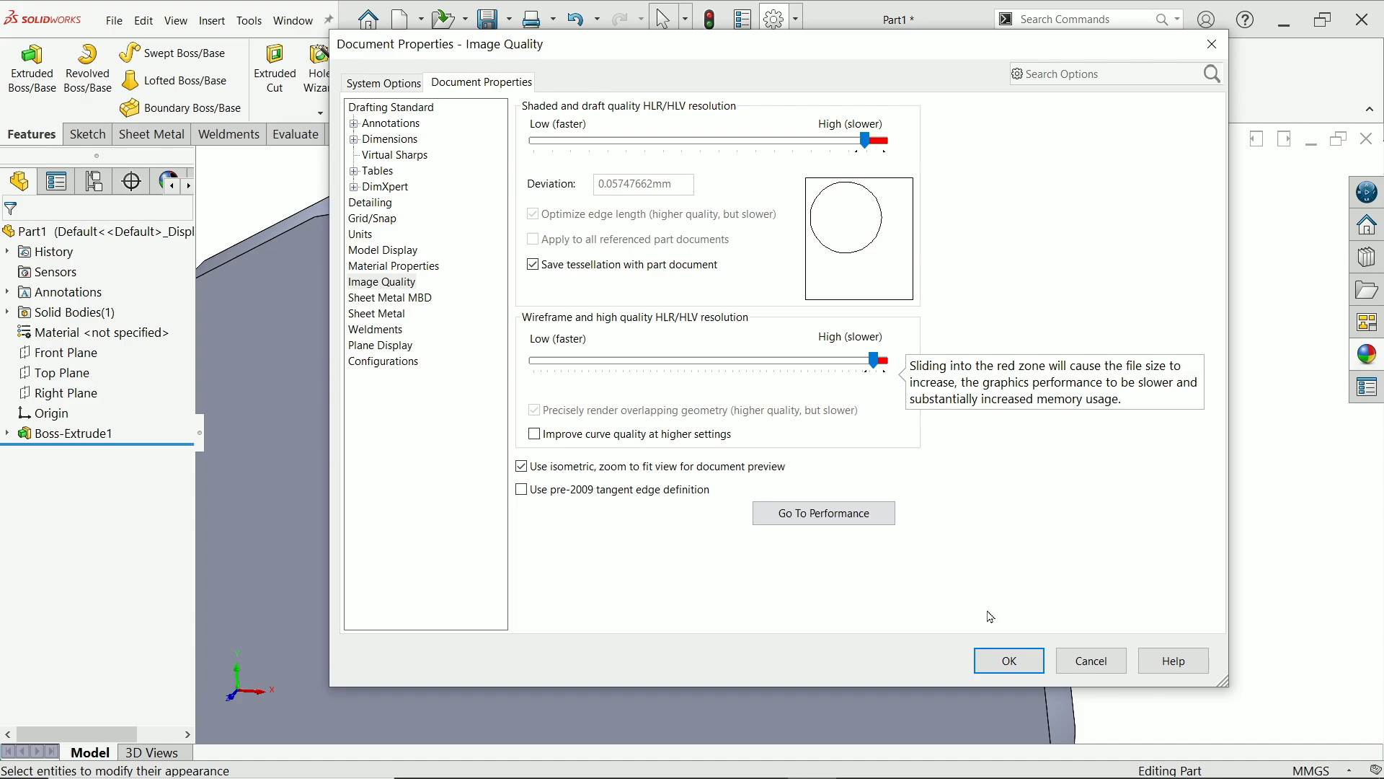
Apply the settings with OK so the circular edge renders smooth.
click(1008, 660)
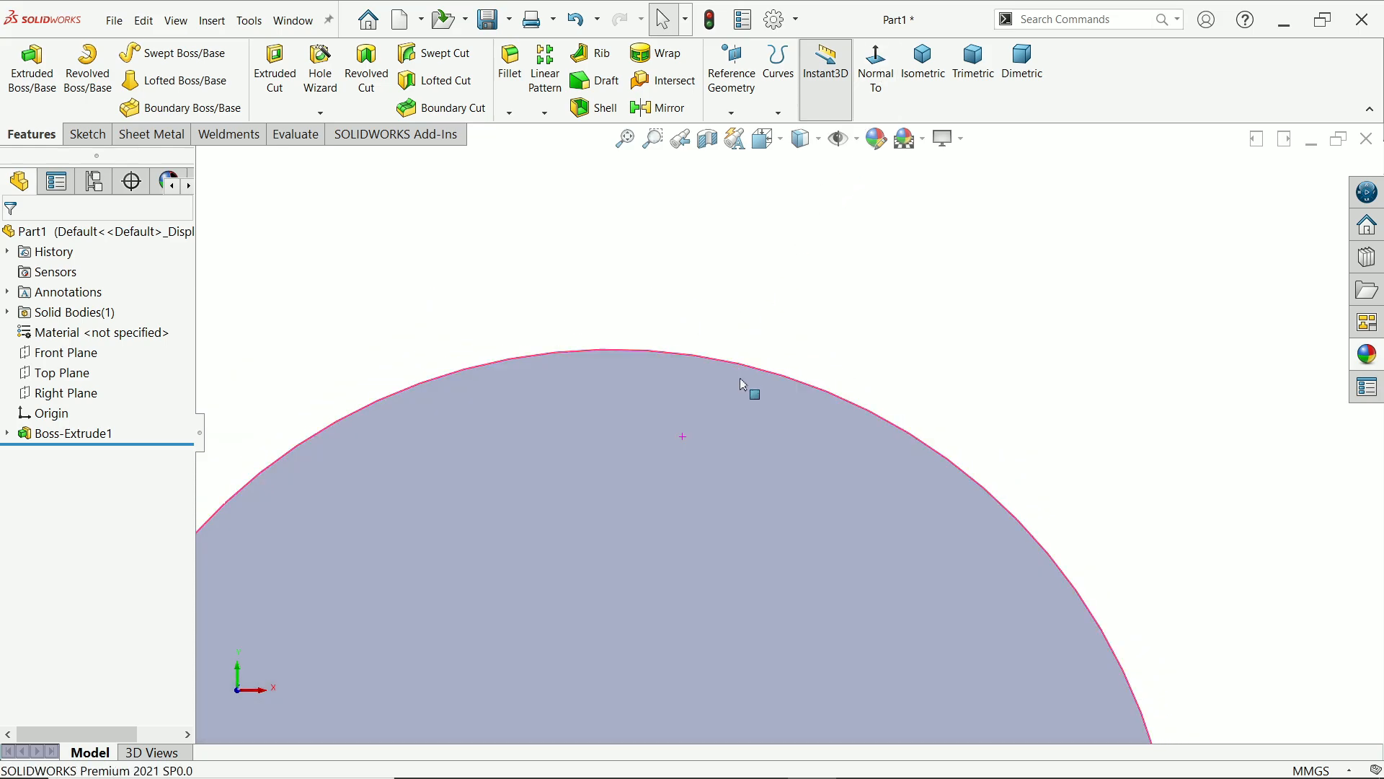
mouse_move(691, 362)
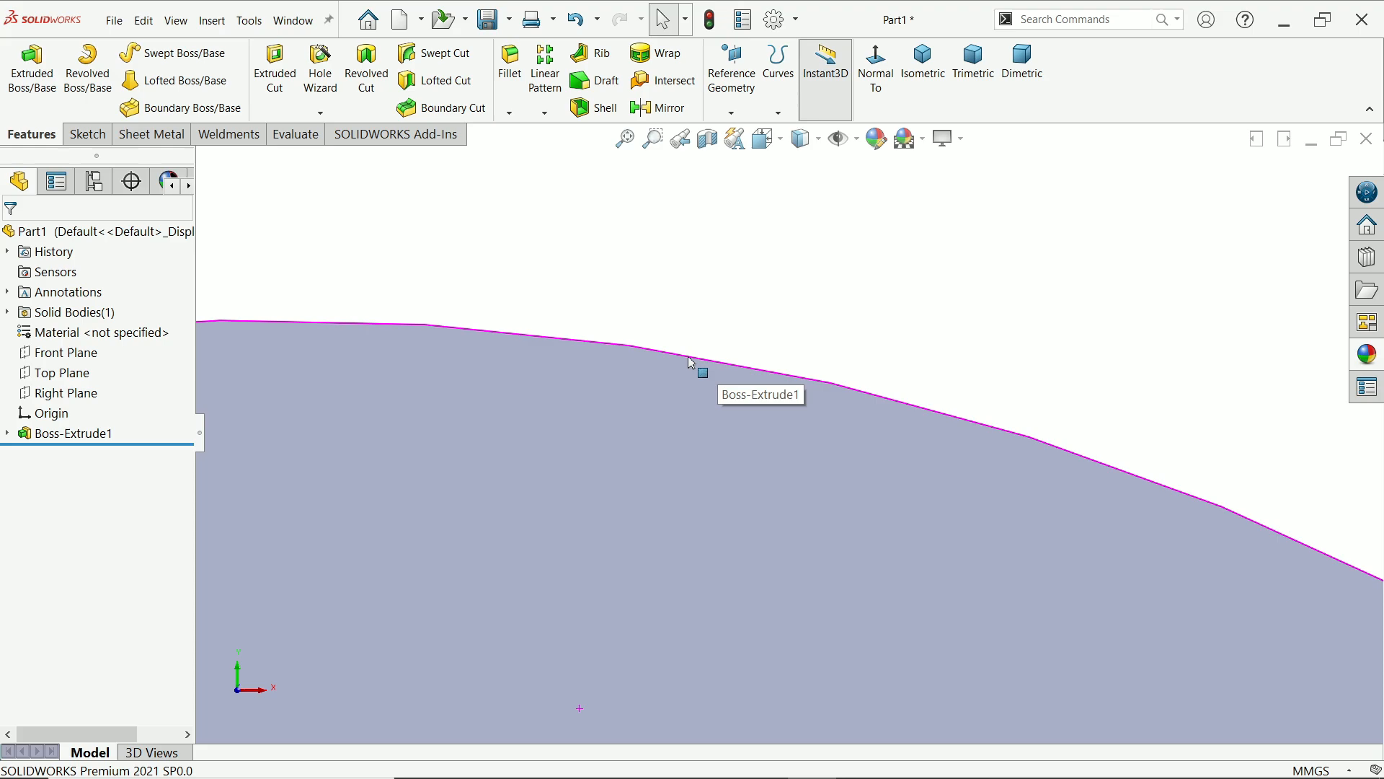